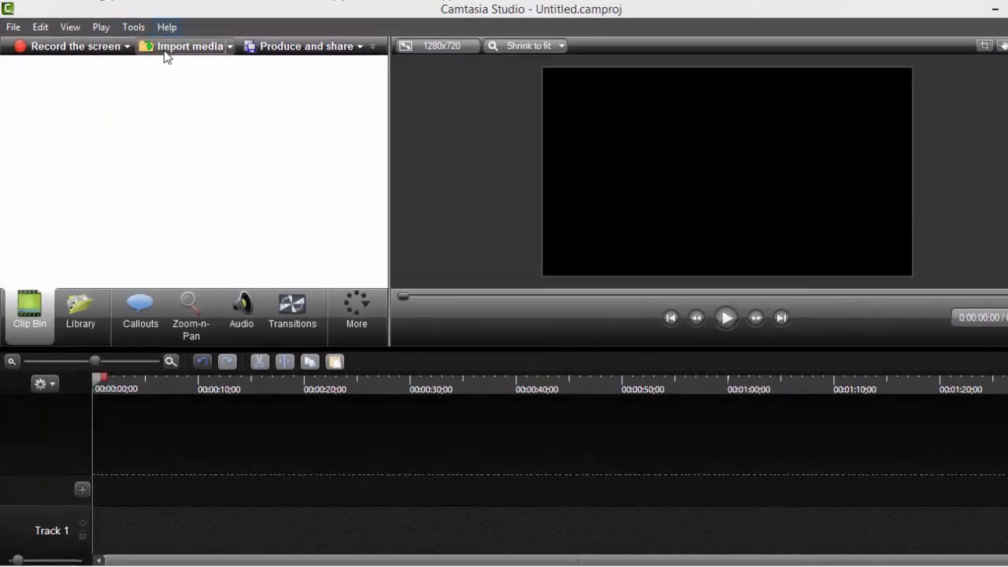
# Import faf.mp4 from Documents > Camtasia Studio and place it on Track 1
pyautogui.click(189, 46)
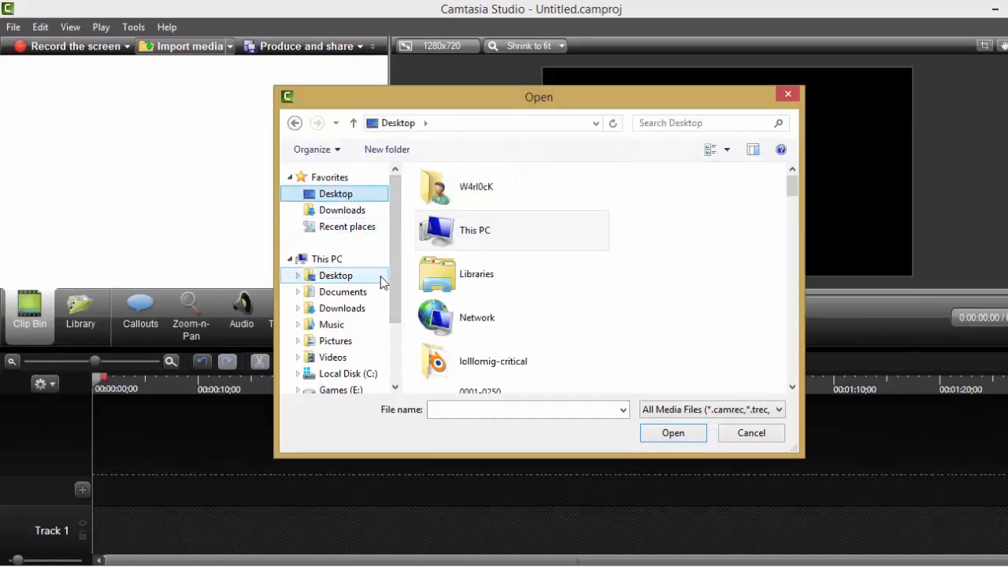
pyautogui.click(343, 292)
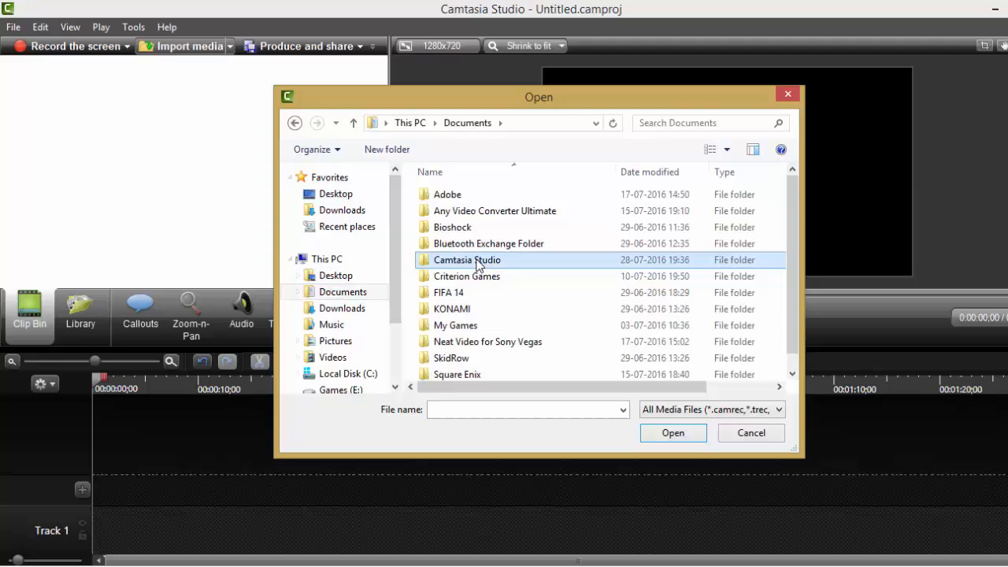
pyautogui.doubleClick(467, 260)
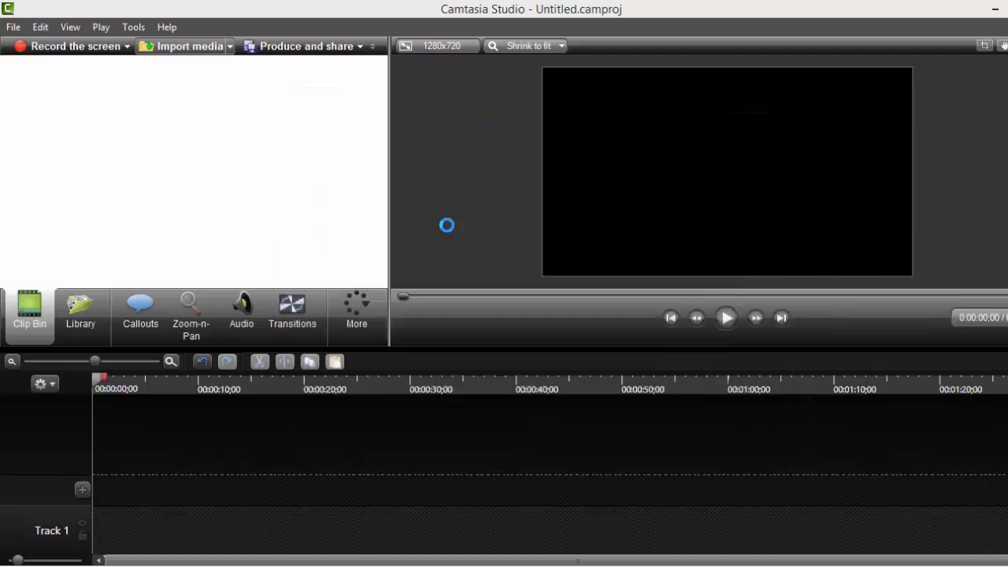
pyautogui.click(185, 46)
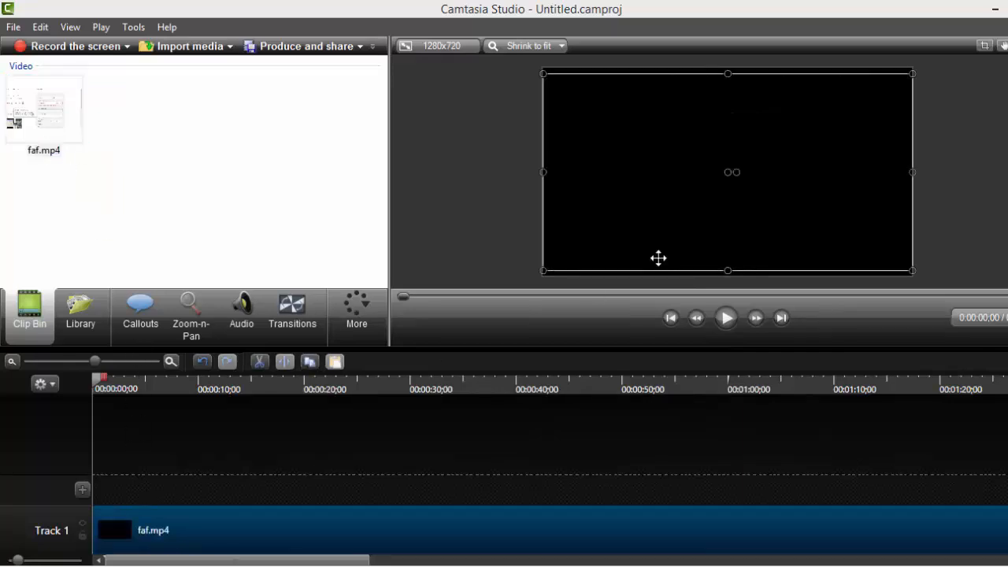
# Scrub the playhead to about 0:47, where Just Follow Me appears, and show callout options
pyautogui.click(726, 318)
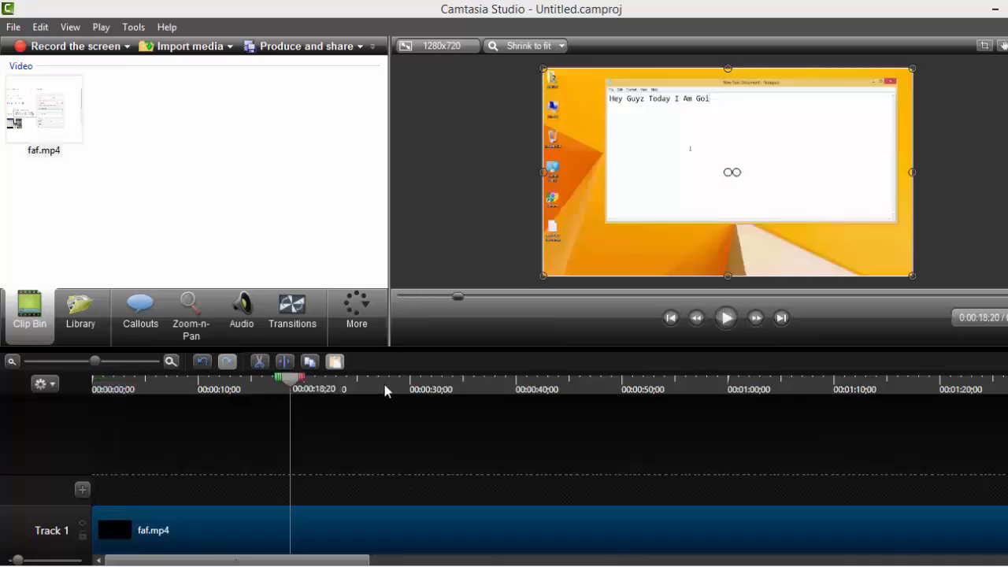
pyautogui.moveTo(291, 378); pyautogui.dragTo(598, 378)
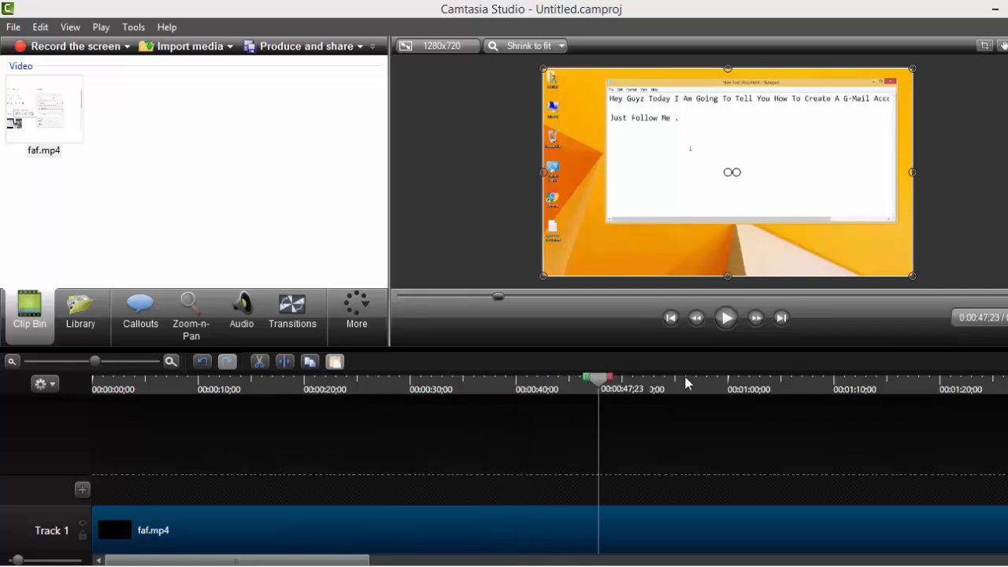
pyautogui.moveTo(242, 311)
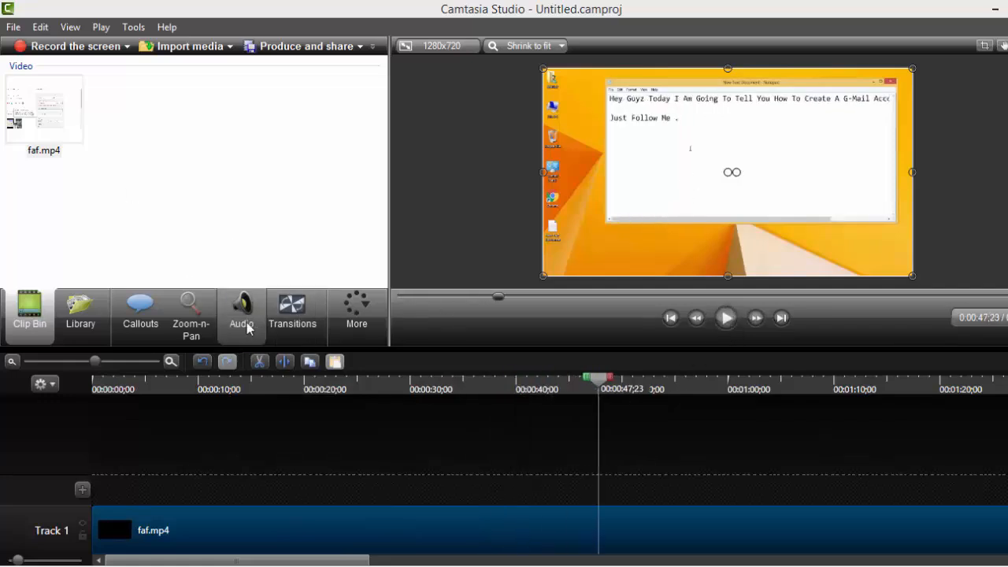
pyautogui.click(191, 315)
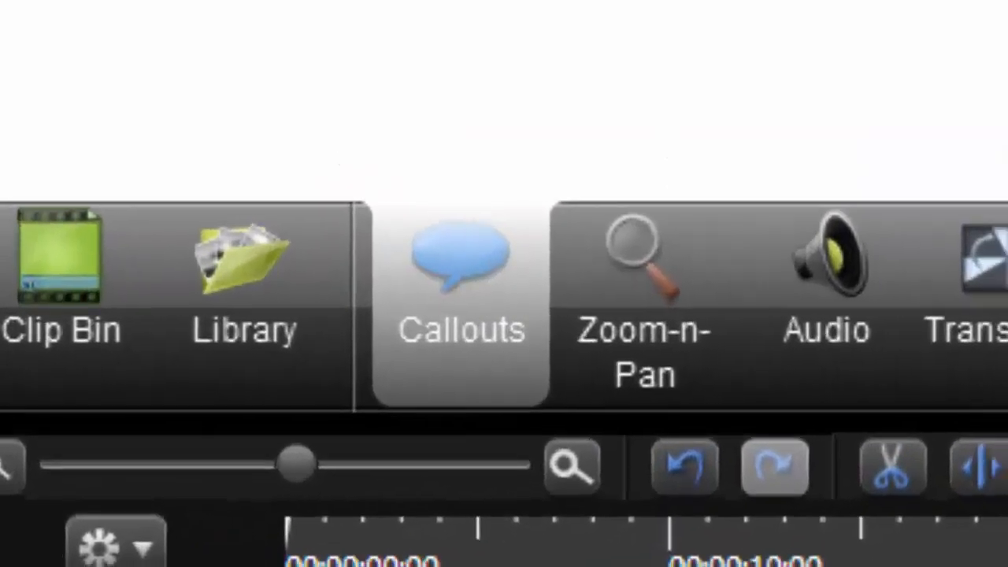
# Add a Blur callout from the Special gallery and drag it over the desktop folder label
pyautogui.click(460, 275)
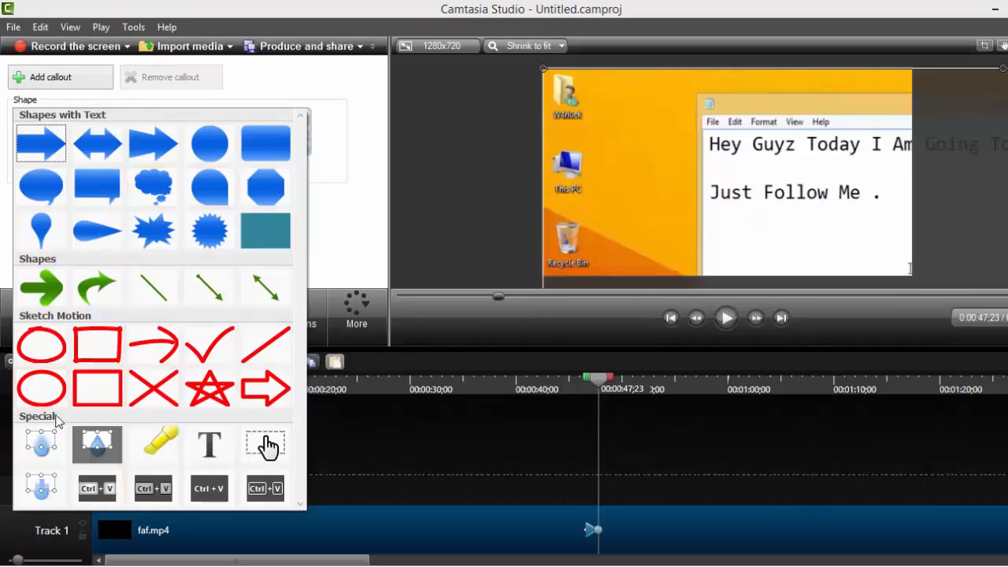
pyautogui.click(41, 445)
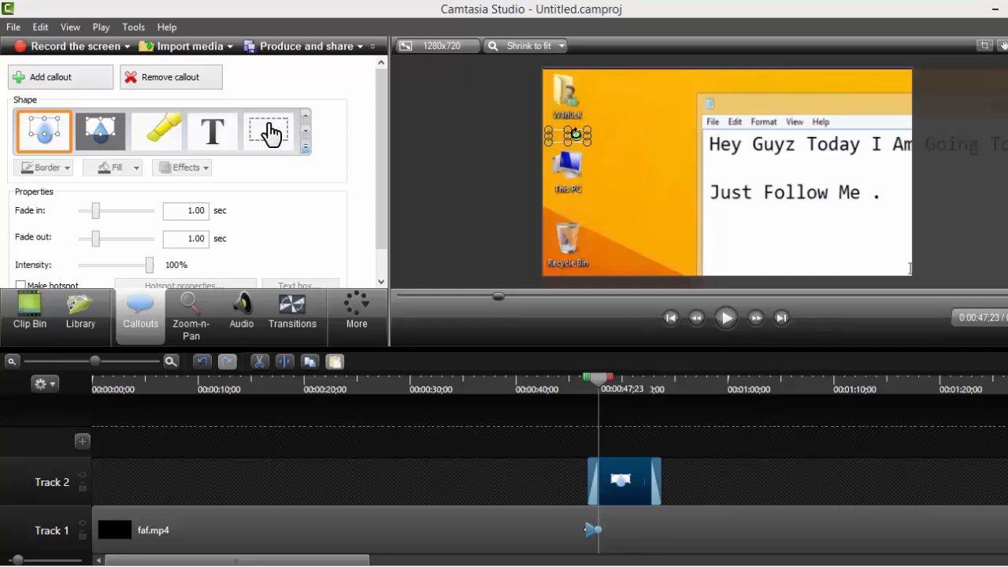
pyautogui.moveTo(575, 135); pyautogui.dragTo(571, 114)
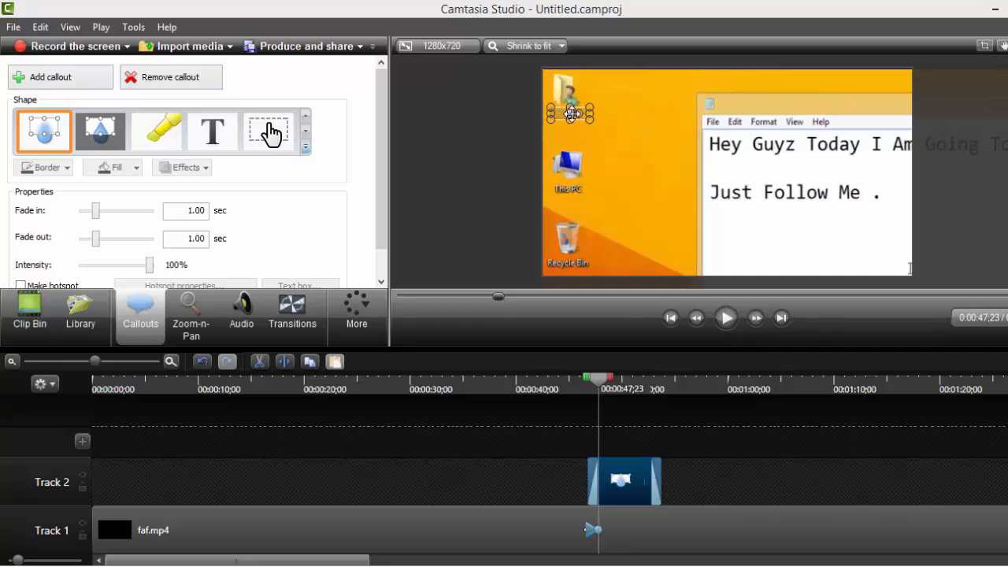
pyautogui.moveTo(626, 136)
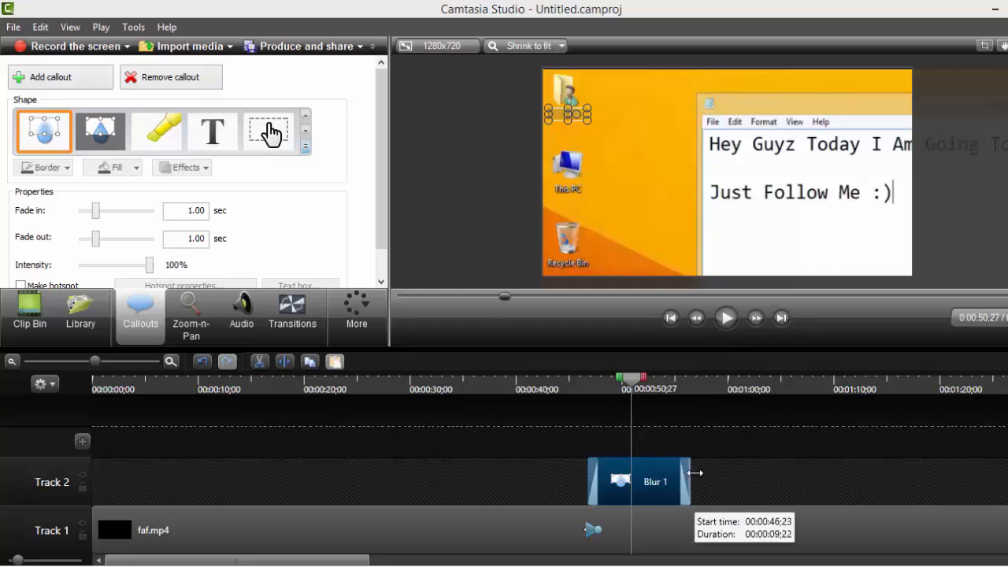
# Extend Blur 1 on Track 2 to about 1:13 and play back the section to check it
pyautogui.moveTo(686, 473); pyautogui.dragTo(719, 473)
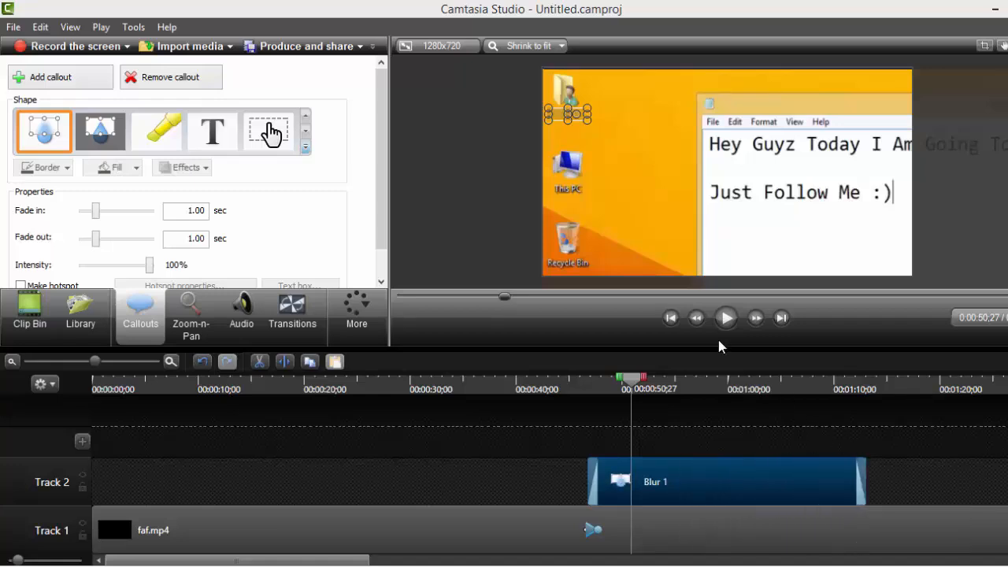
pyautogui.click(726, 317)
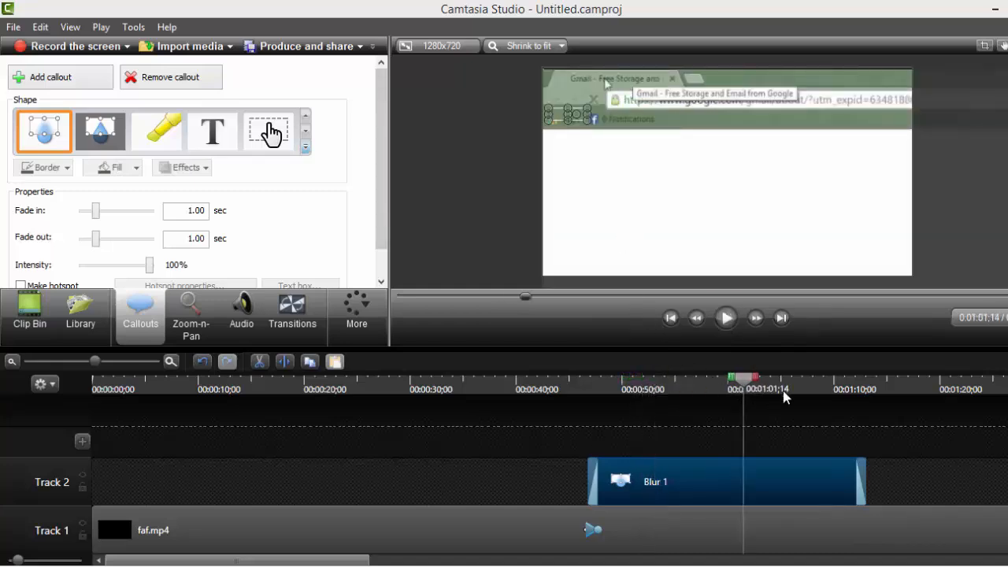
pyautogui.click(725, 318)
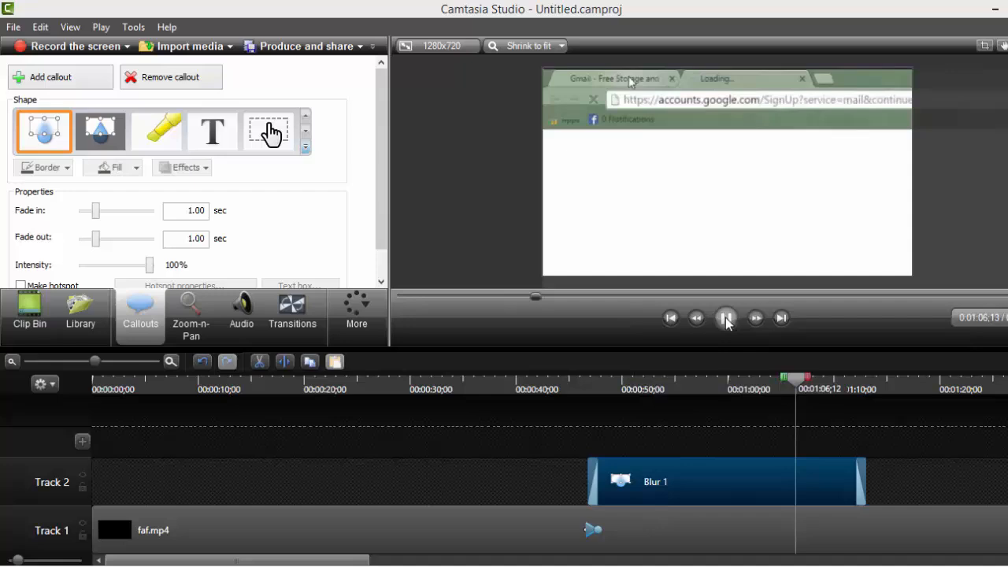
pyautogui.click(726, 318)
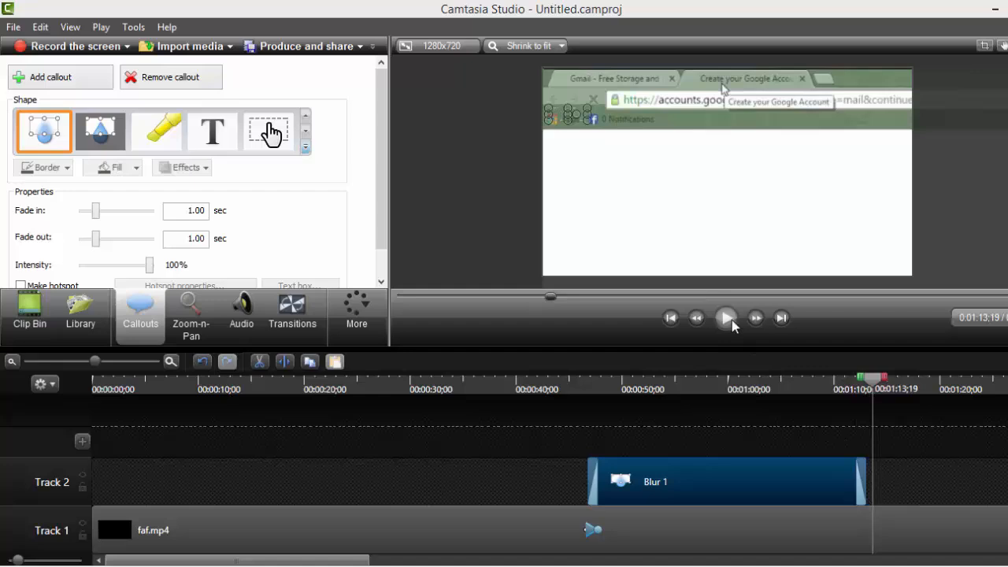
pyautogui.click(725, 318)
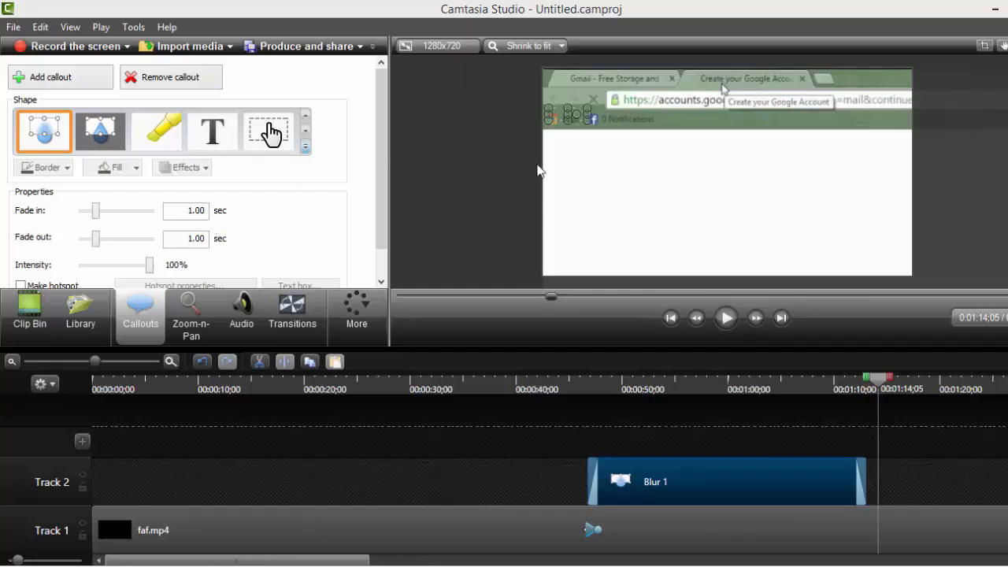
pyautogui.moveTo(440, 200)
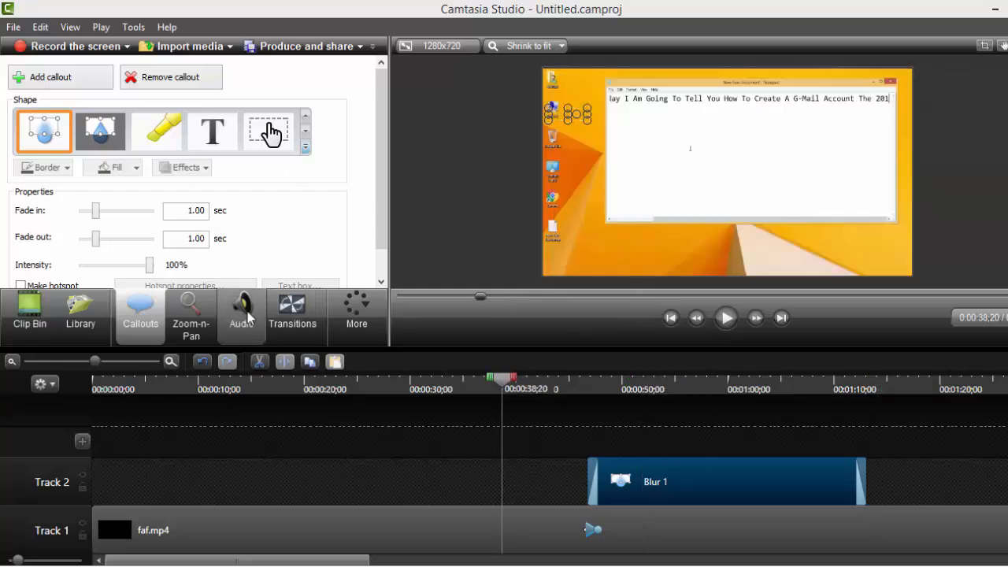
# Change the Blur 1 callout on Track 2 into a Spotlight shape
pyautogui.click(191, 315)
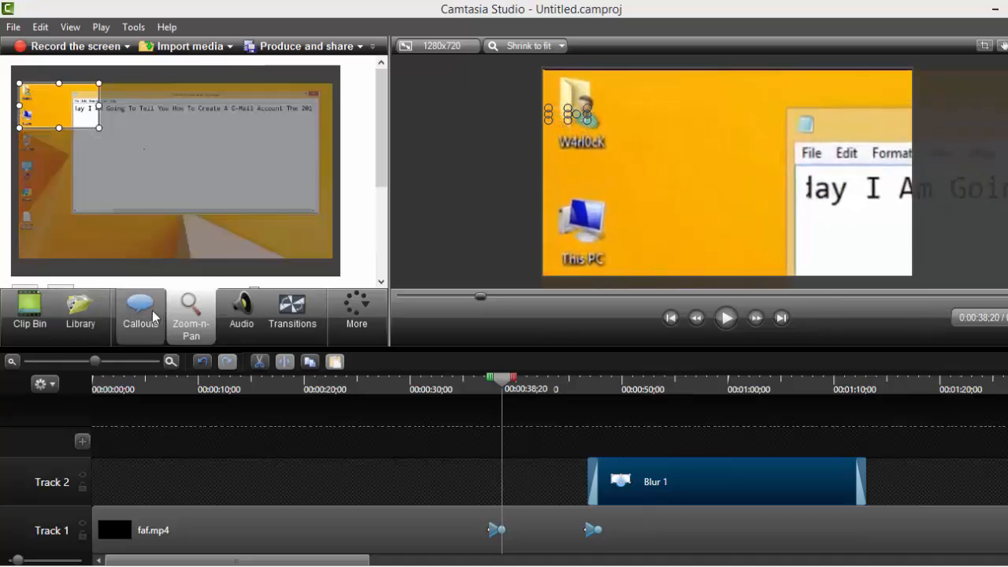
pyautogui.click(140, 311)
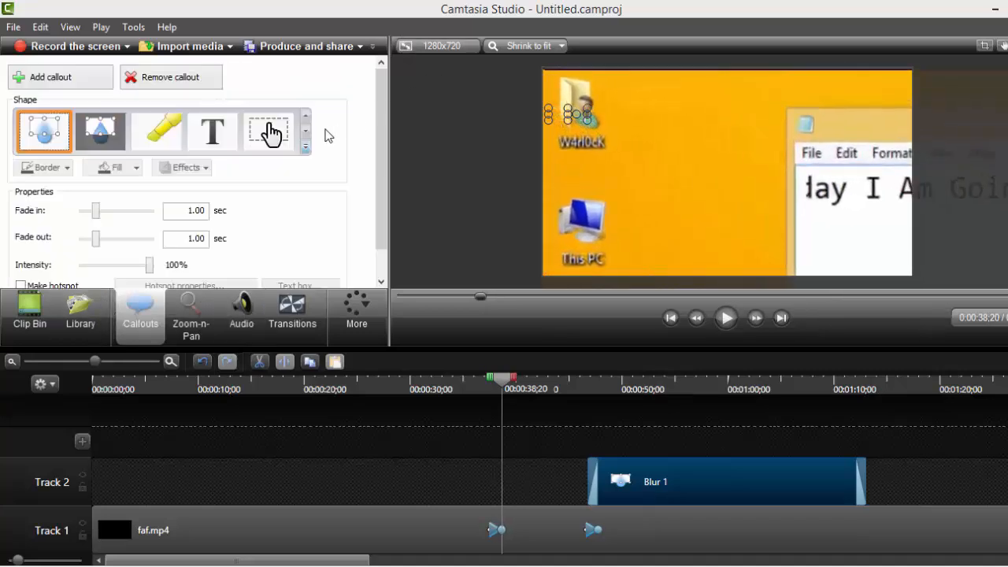
pyautogui.click(305, 114)
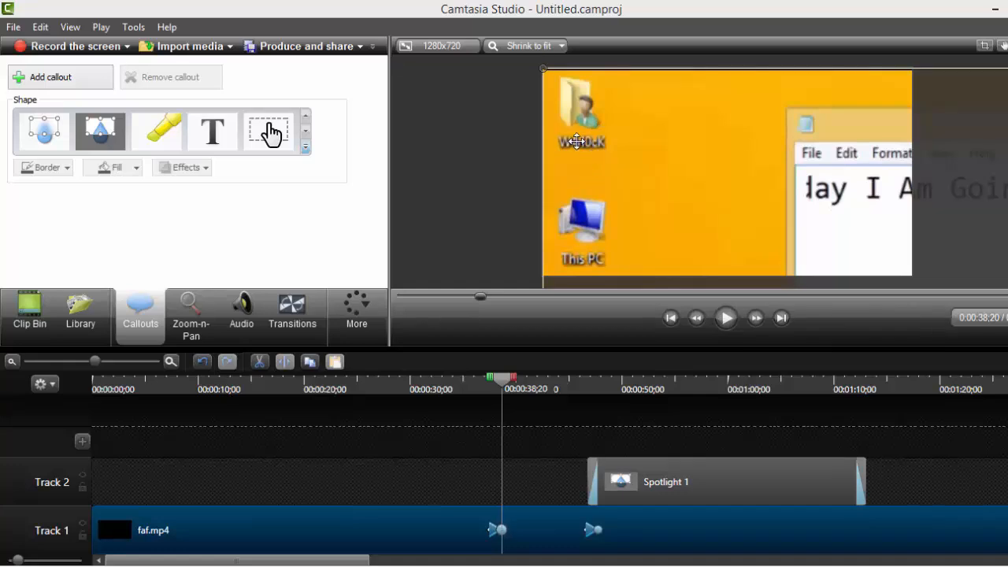
# Add a Spotlight callout near 38 seconds, shrink it around the W4rl0ck label, and preview
pyautogui.click(100, 130)
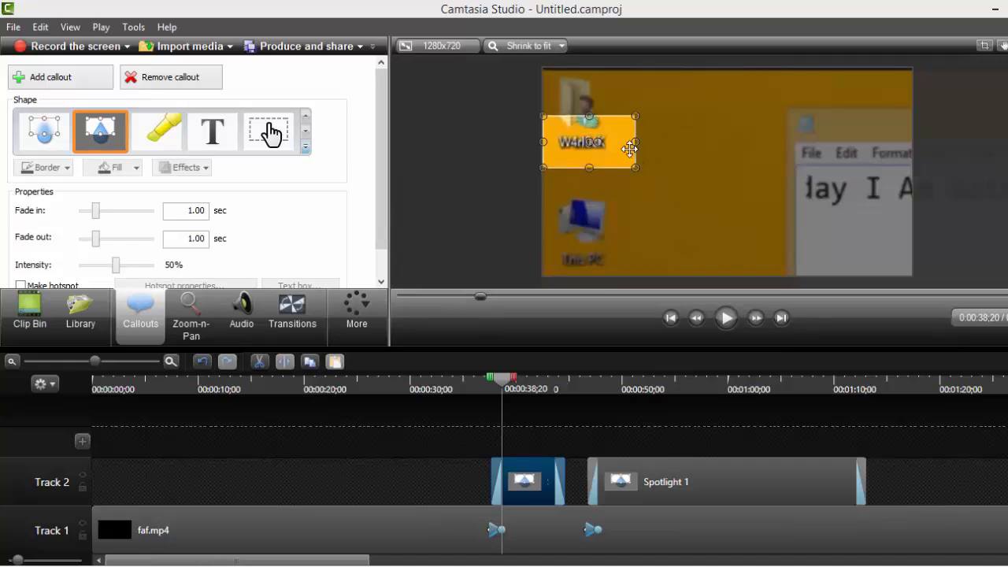
pyautogui.moveTo(630, 146); pyautogui.dragTo(583, 146)
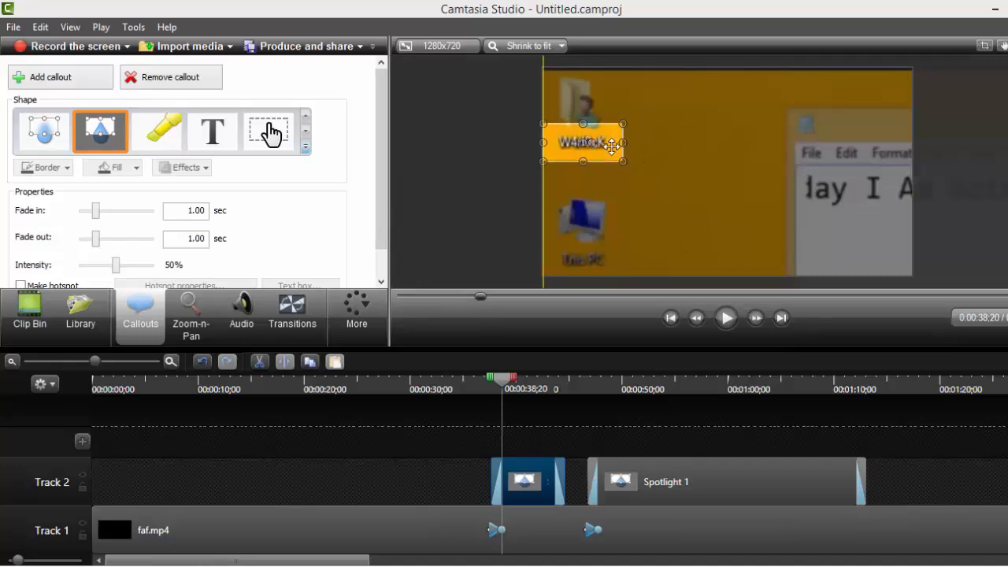
pyautogui.moveTo(725, 317)
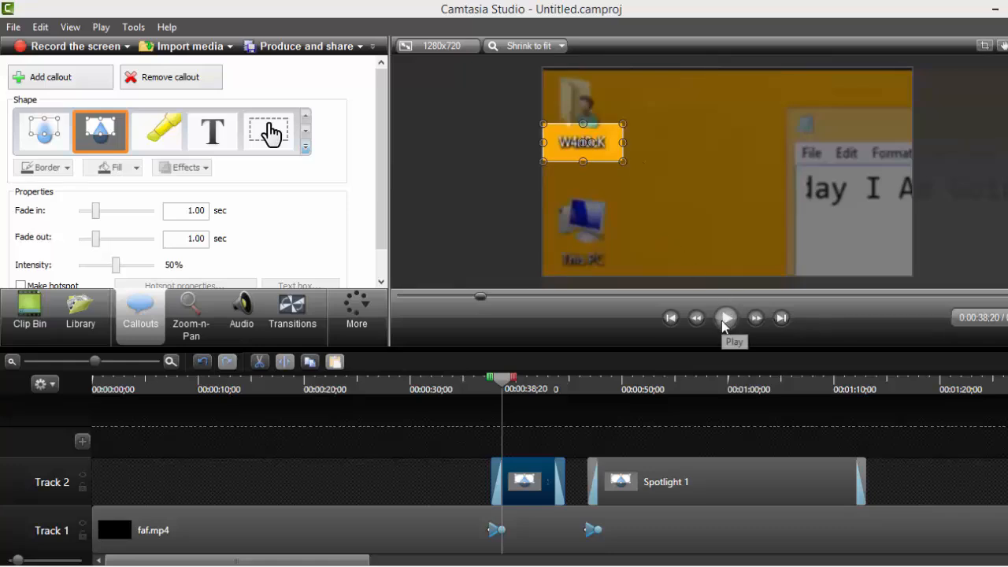
pyautogui.click(725, 317)
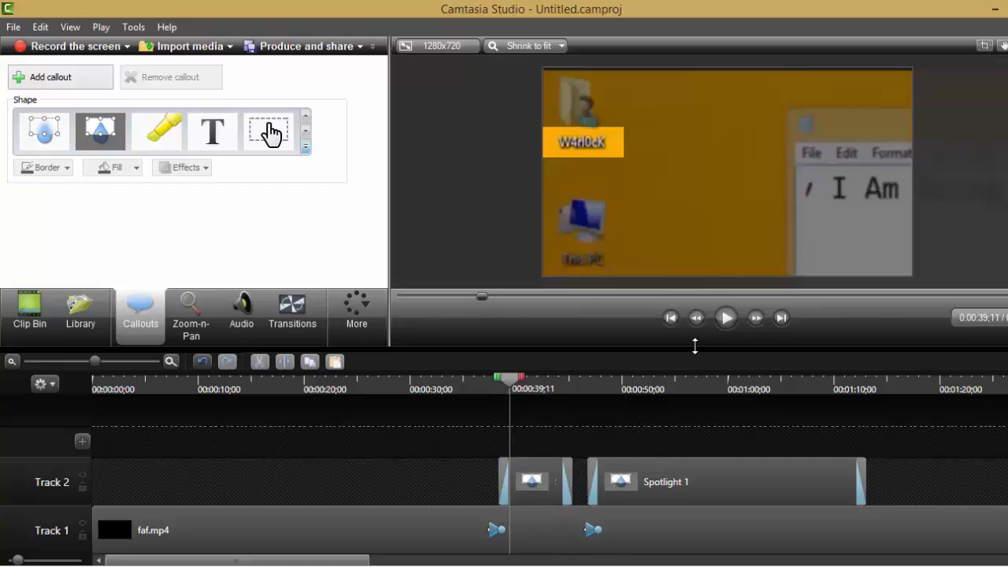
pyautogui.moveTo(676, 239)
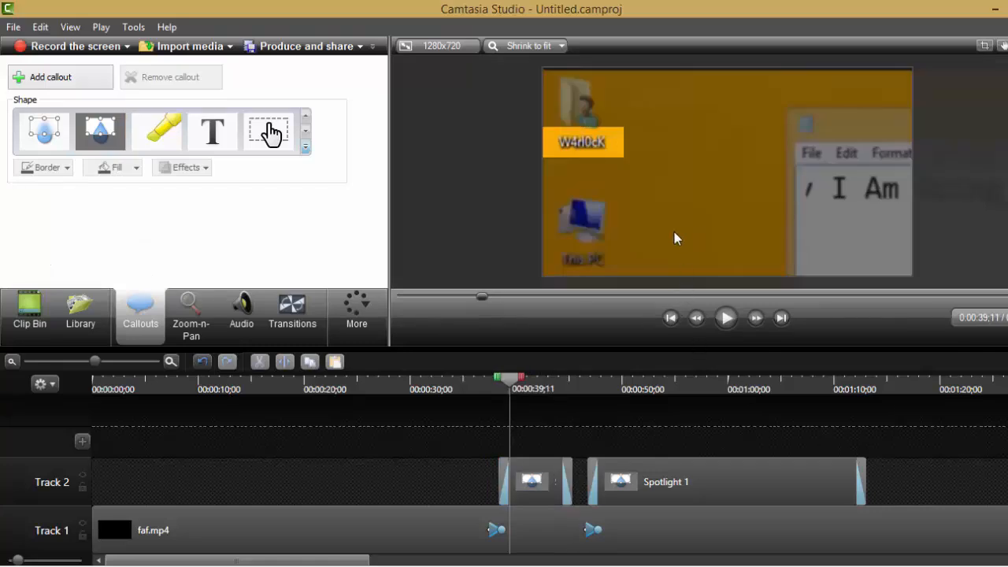
pyautogui.moveTo(615, 195)
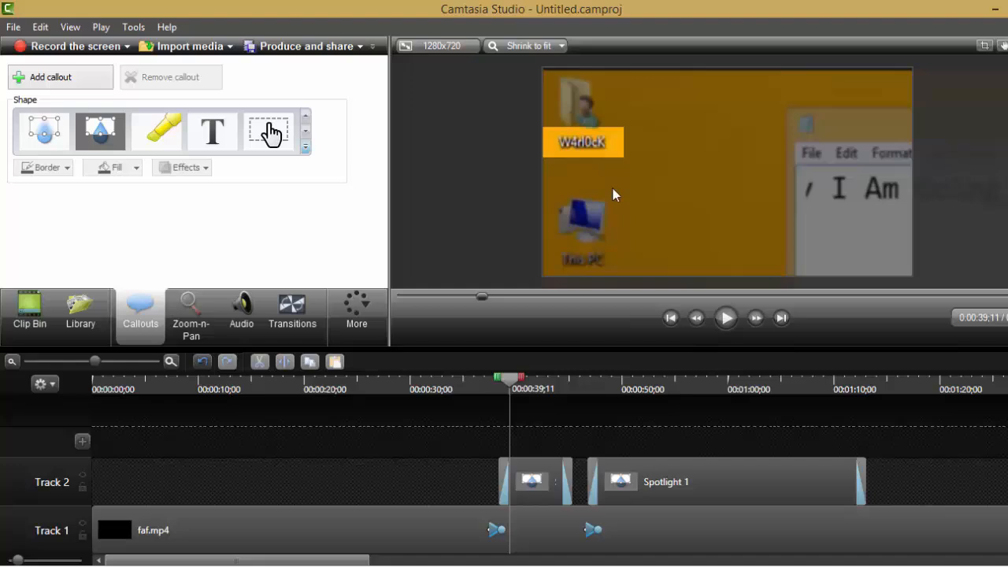
pyautogui.moveTo(271, 132)
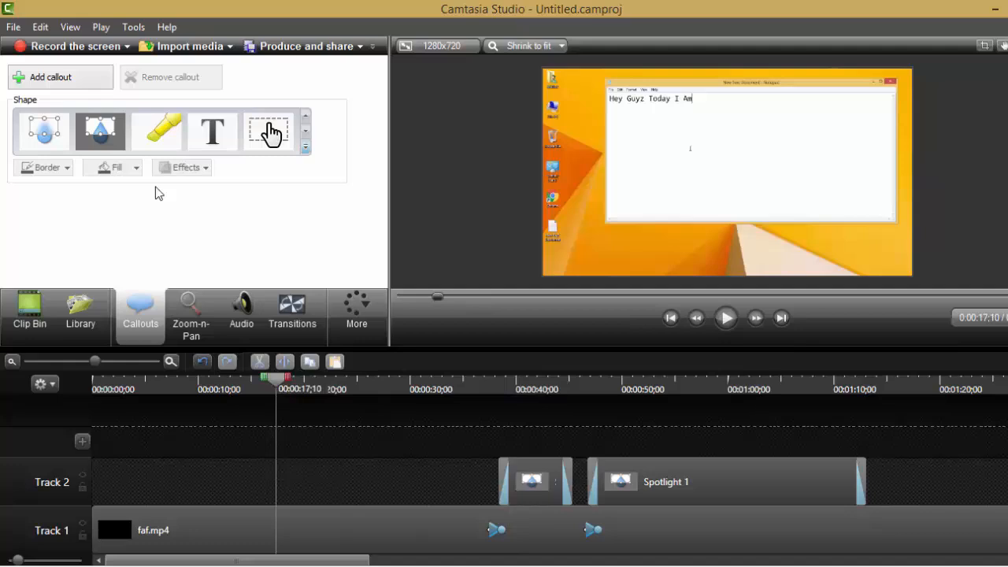
# Add a yellow highlight over 'Hey Guyz Today I Am' at 17 seconds and zoom onto the note
pyautogui.click(156, 131)
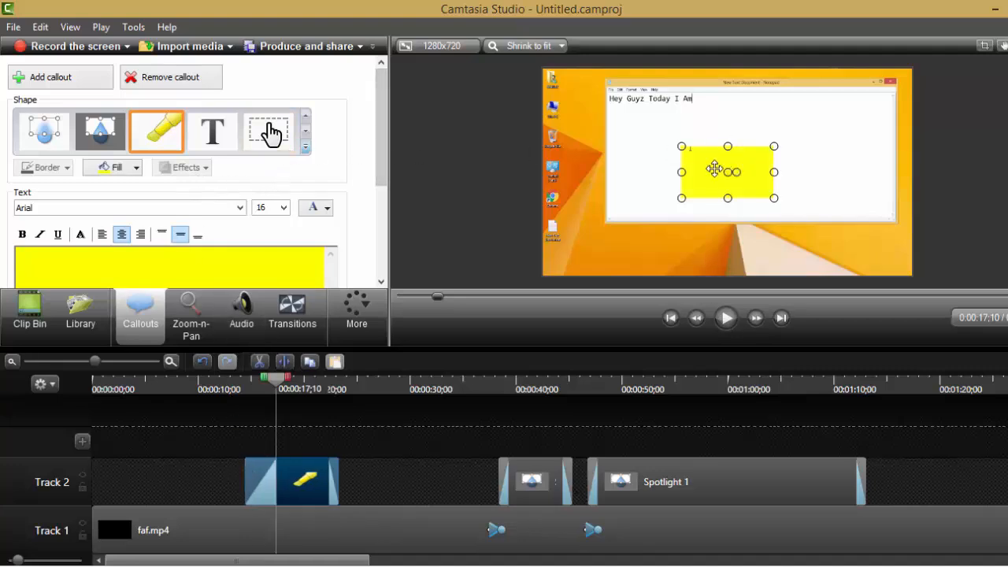
pyautogui.moveTo(716, 169); pyautogui.dragTo(657, 105)
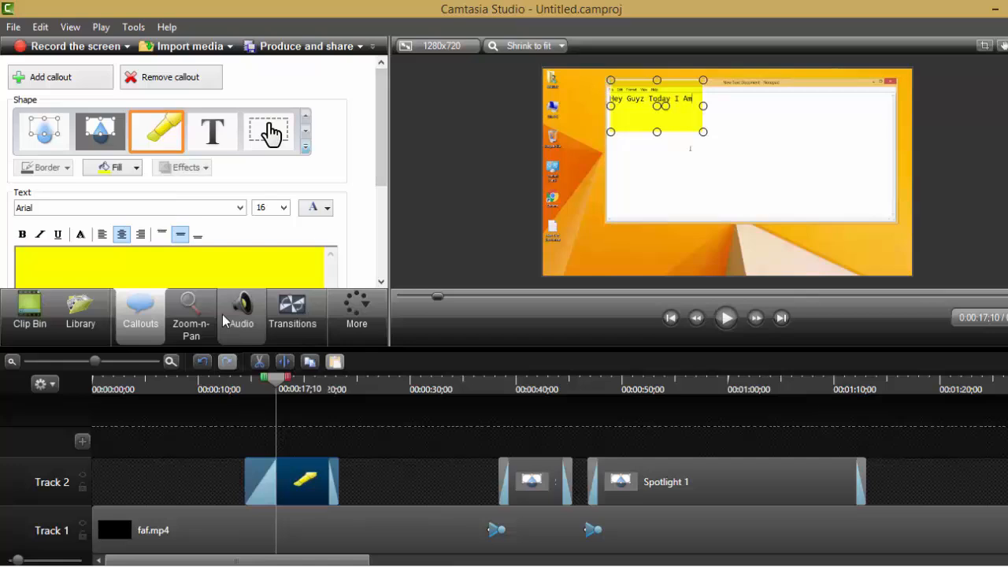
pyautogui.click(191, 315)
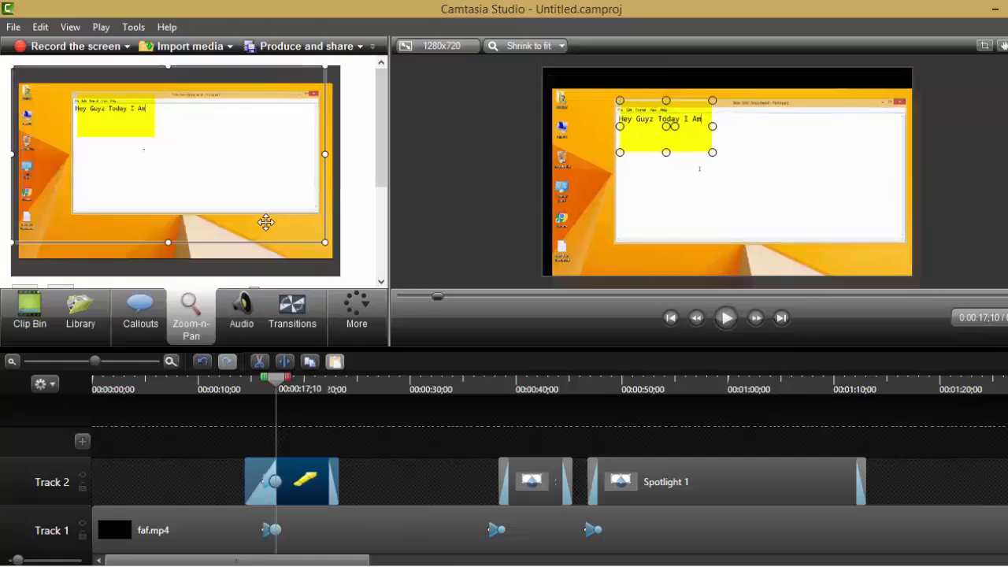
pyautogui.moveTo(326, 242); pyautogui.dragTo(330, 255)
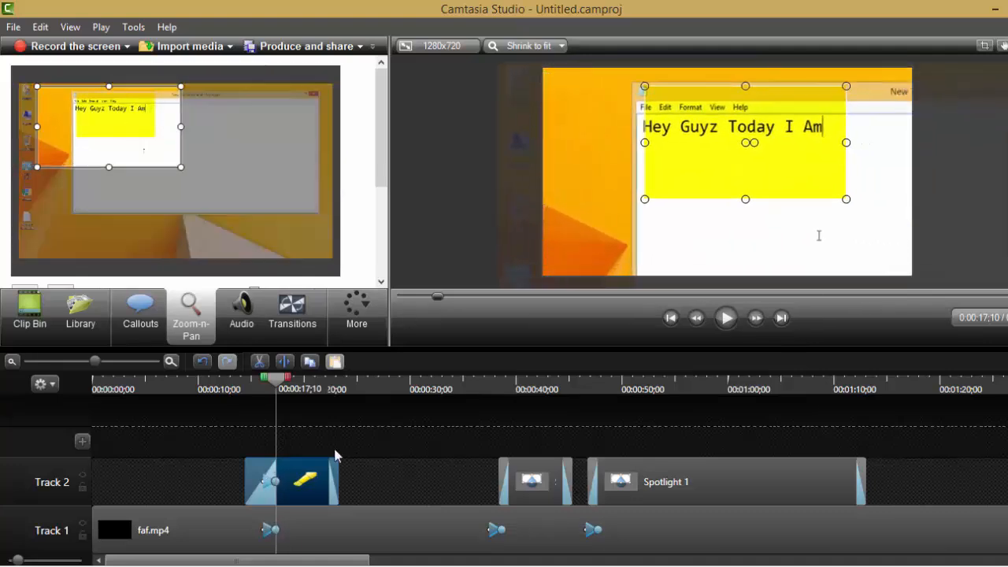
pyautogui.click(140, 315)
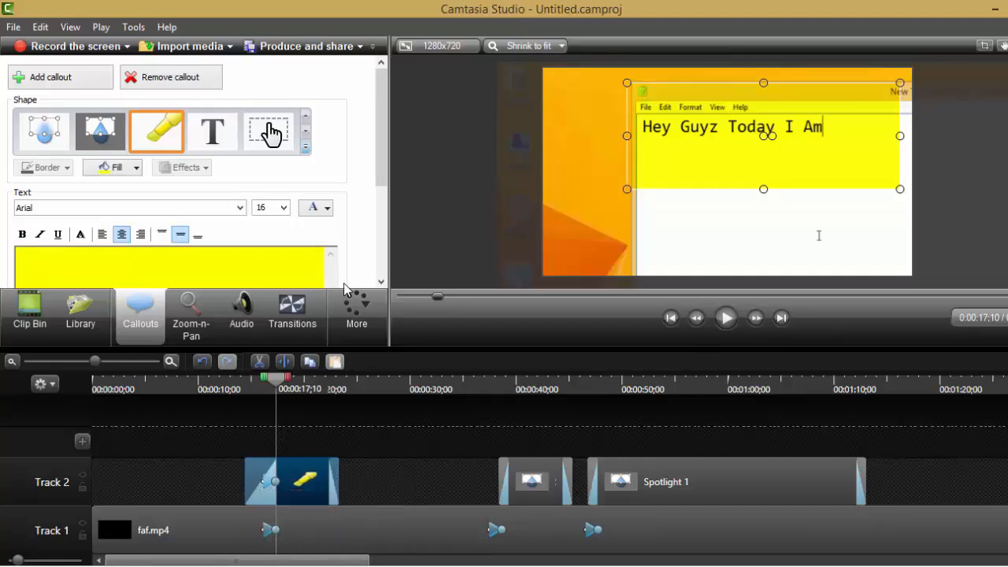
pyautogui.moveTo(709, 326)
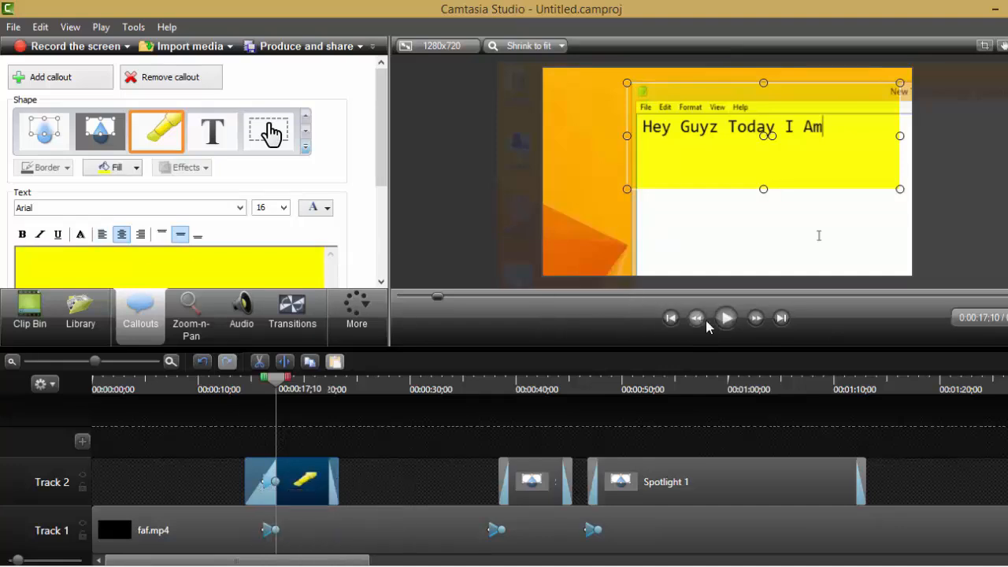
pyautogui.click(726, 318)
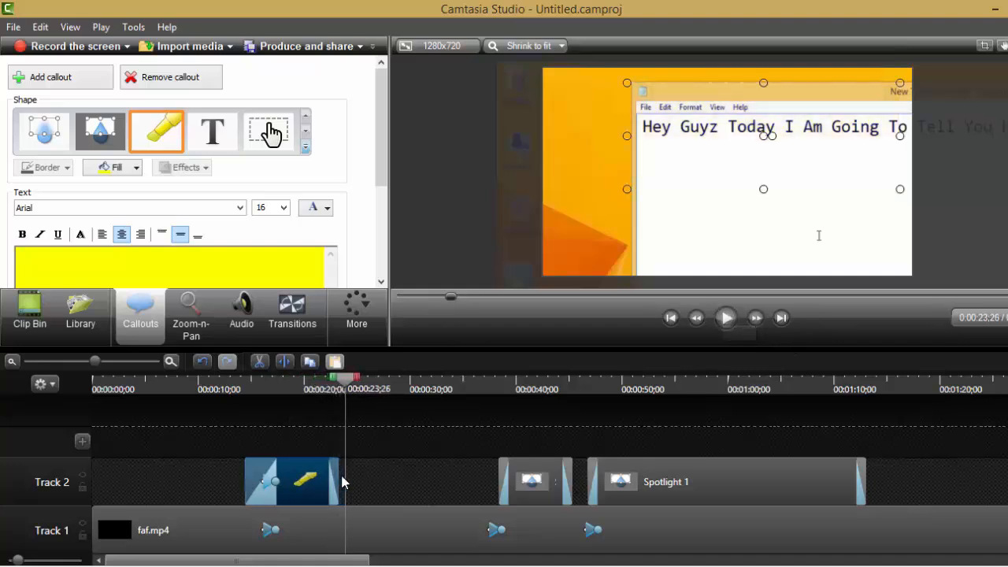
pyautogui.moveTo(350, 478)
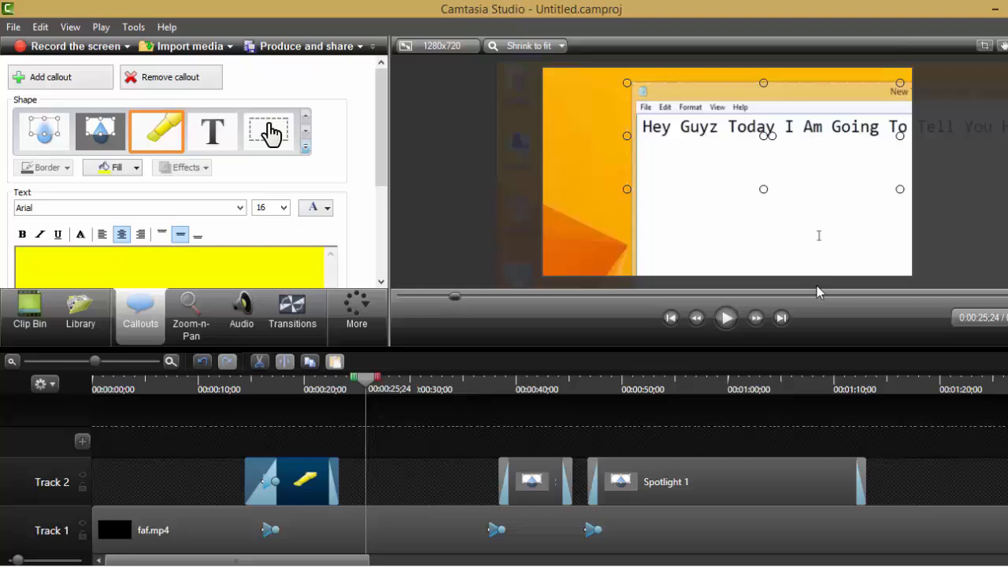
pyautogui.moveTo(20, 115)
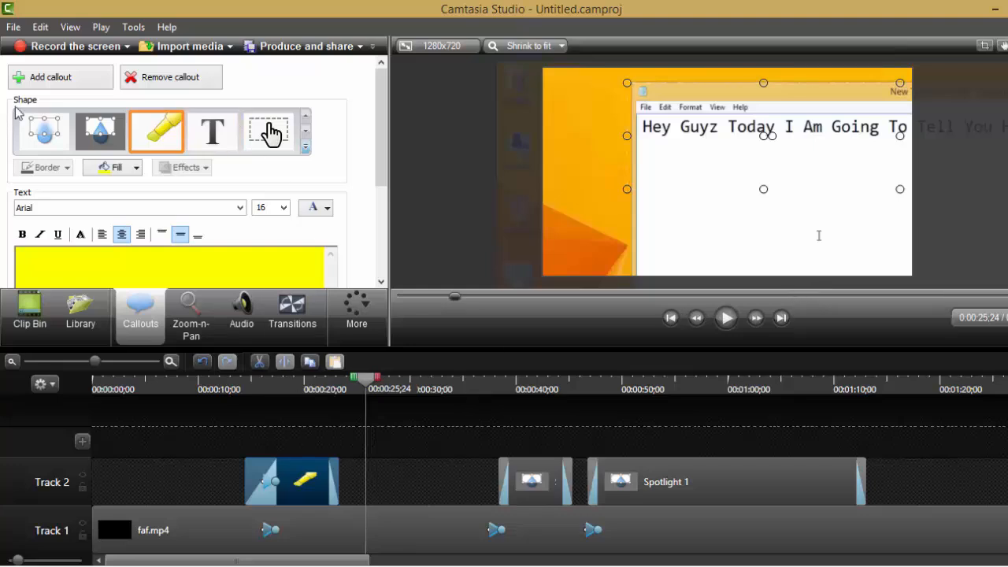
pyautogui.moveTo(100, 130)
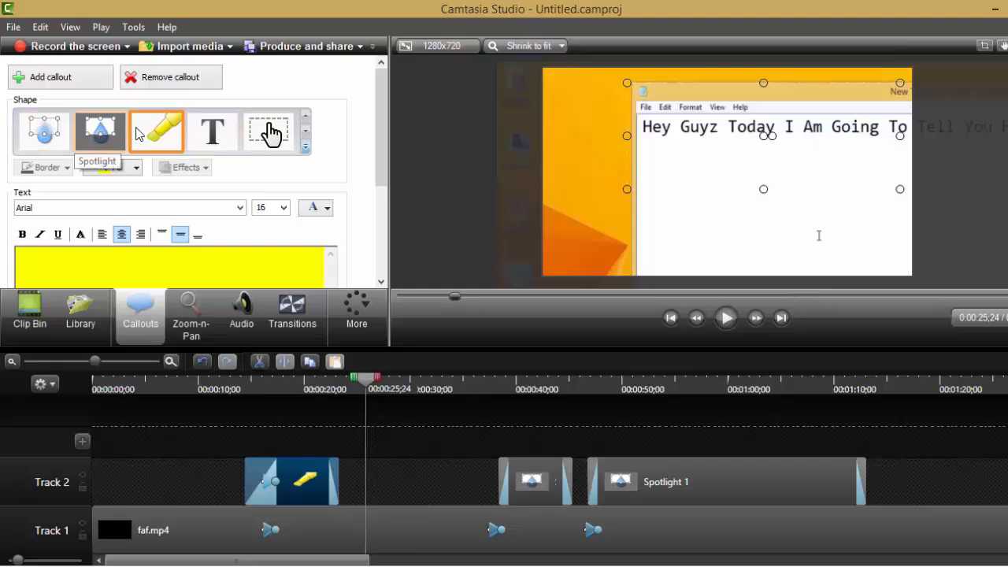